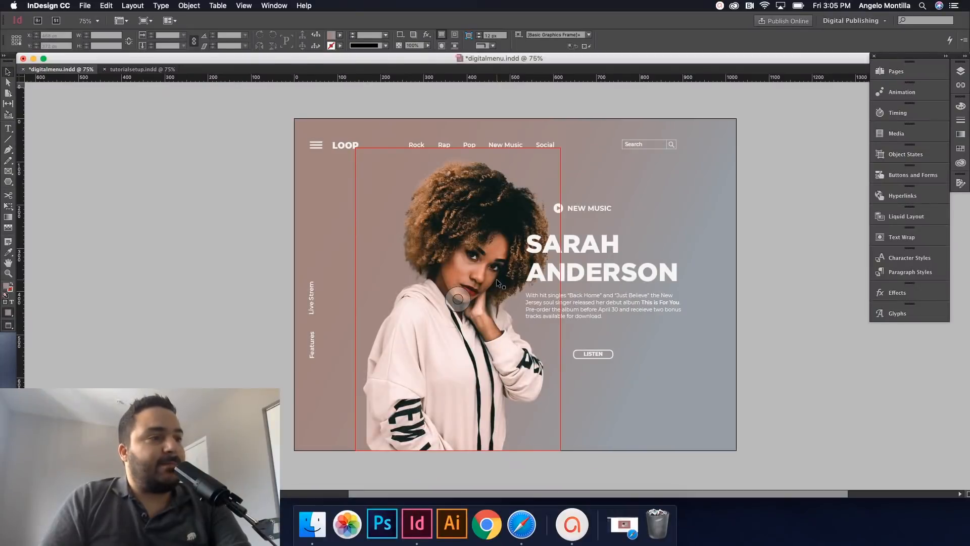
# Select the singer photo on the landing page.
pyautogui.click(478, 271)
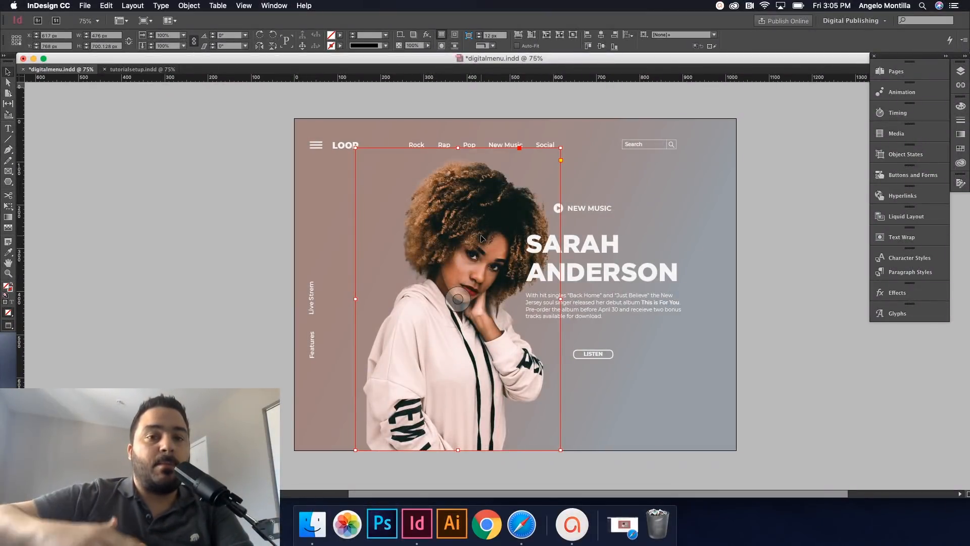
pyautogui.click(600, 257)
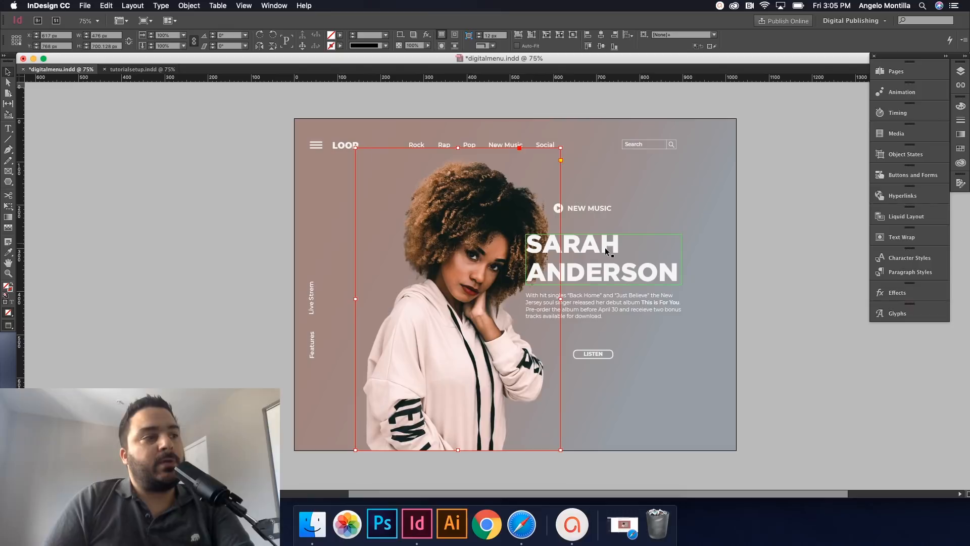
pyautogui.click(602, 257)
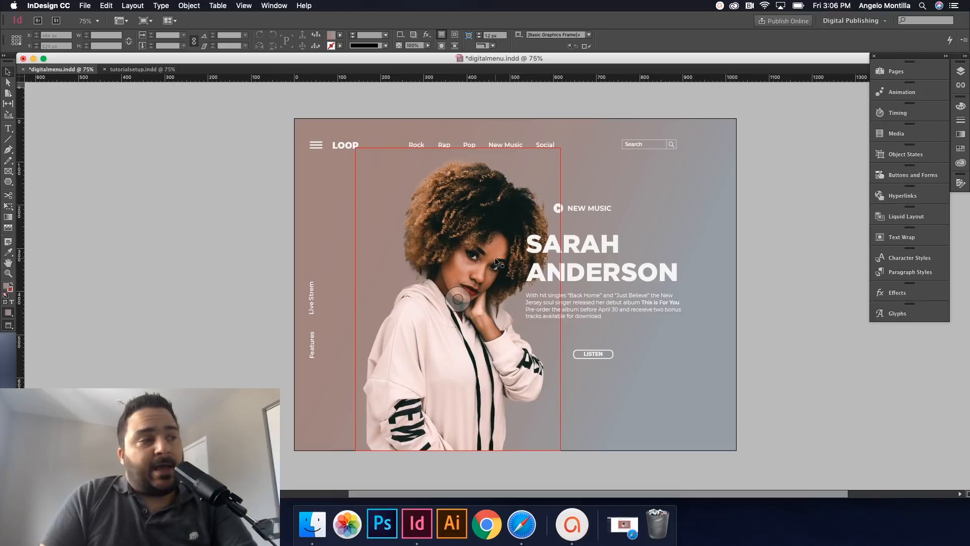
pyautogui.click(261, 133)
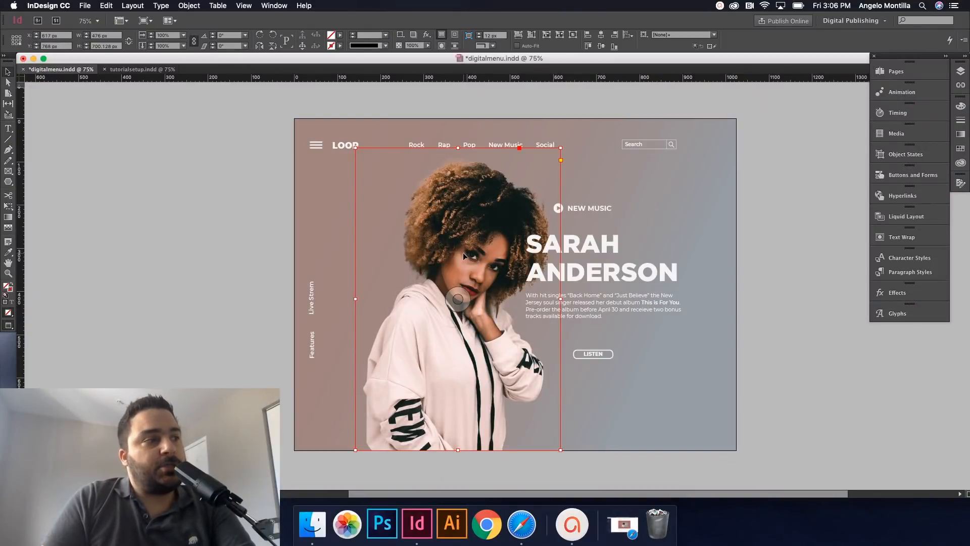
pyautogui.moveTo(548, 272)
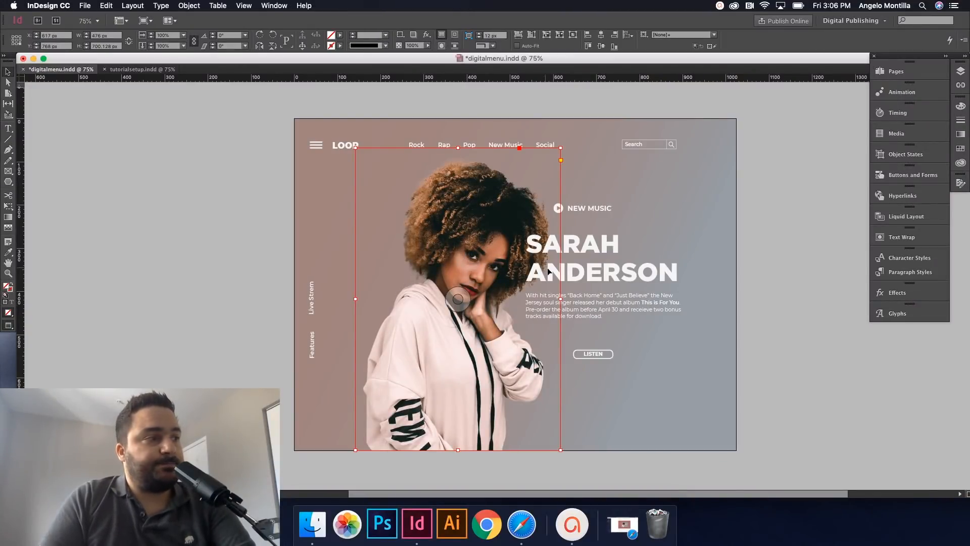
pyautogui.moveTo(470, 239)
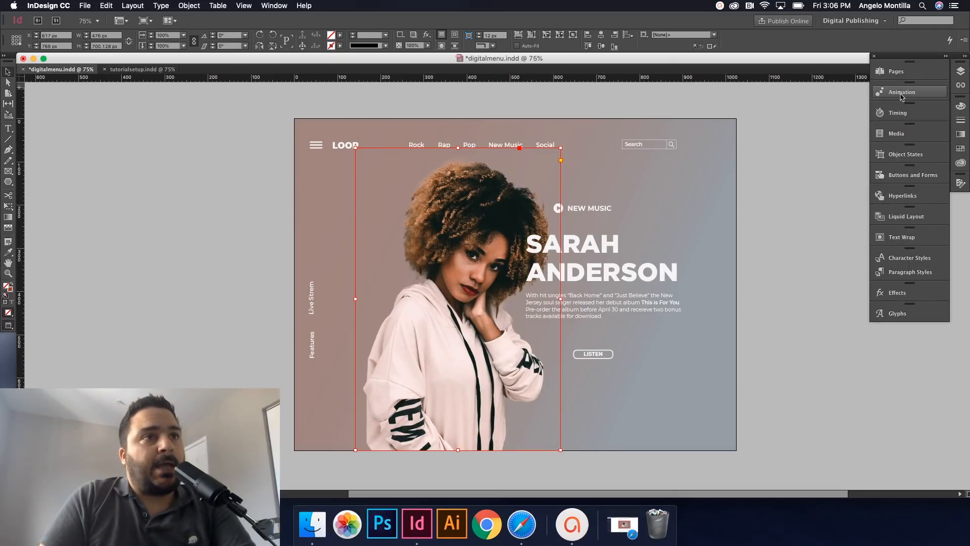
# Give the photo a Fly in from Bottom preset with fade-in and preview the interactivity.
pyautogui.click(902, 92)
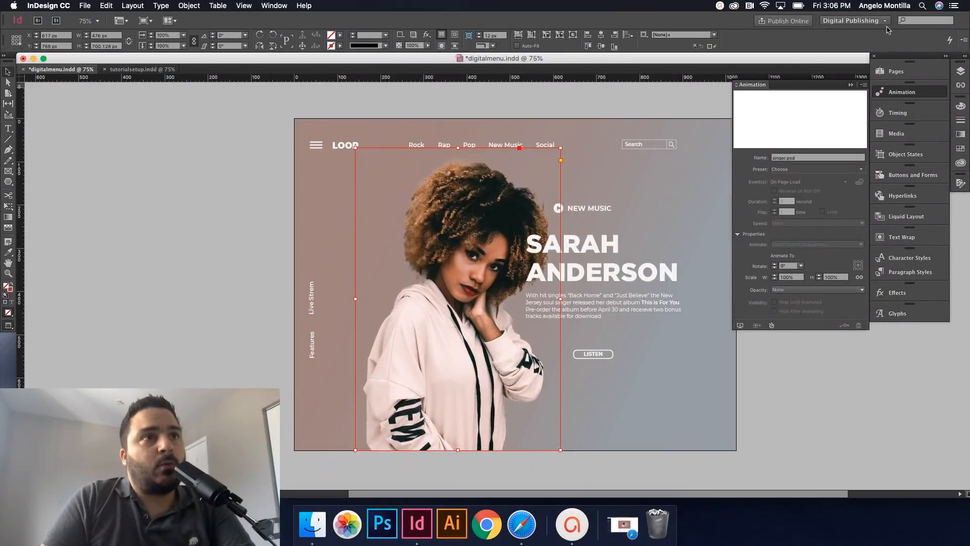
pyautogui.moveTo(910, 93)
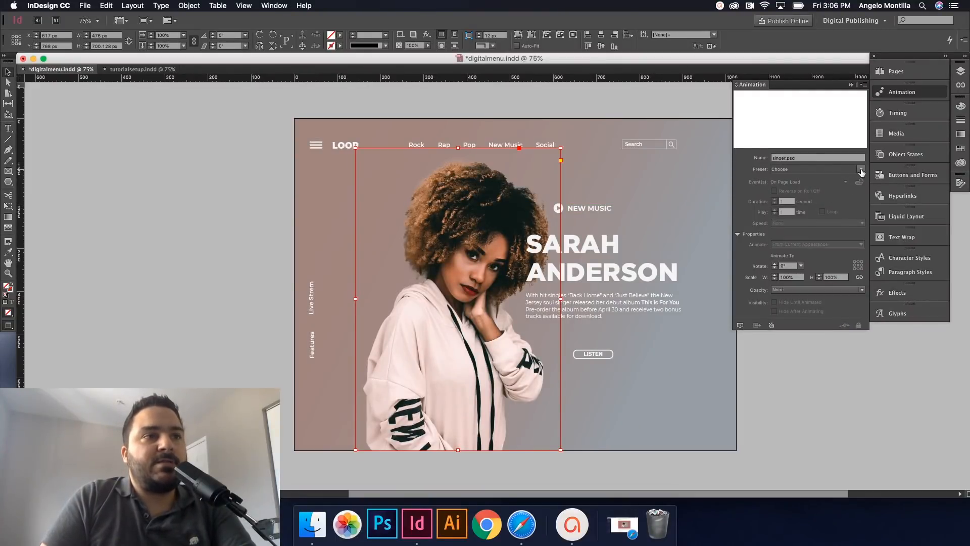
pyautogui.click(860, 169)
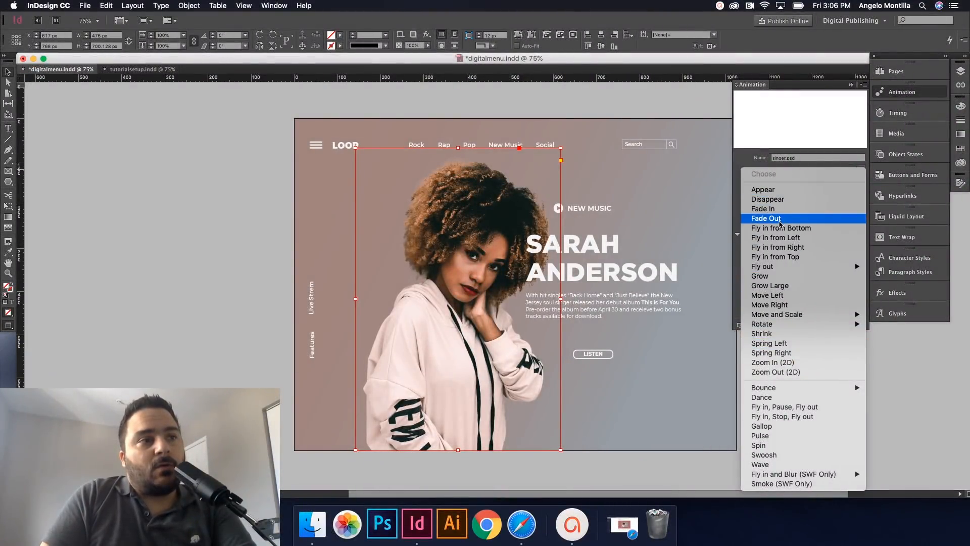
pyautogui.moveTo(786, 266)
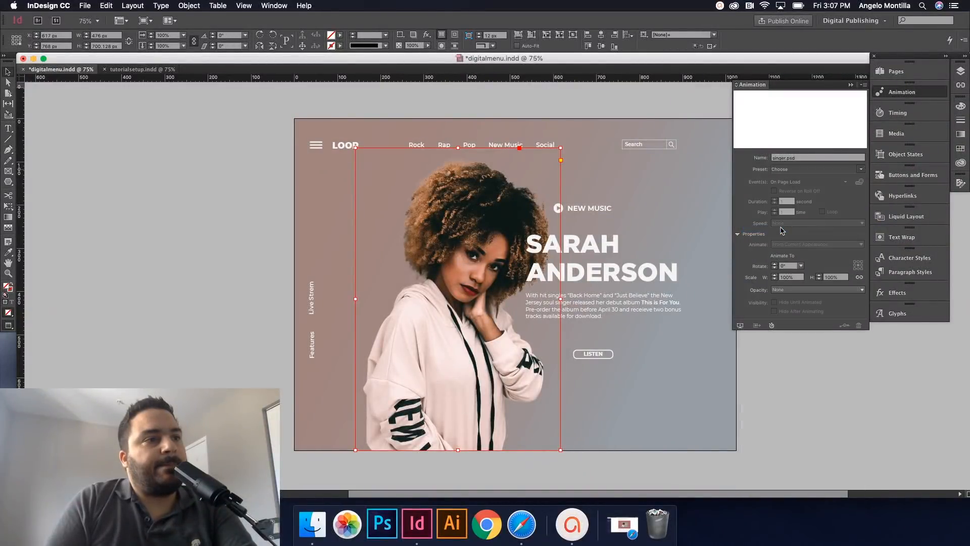
pyautogui.click(815, 168)
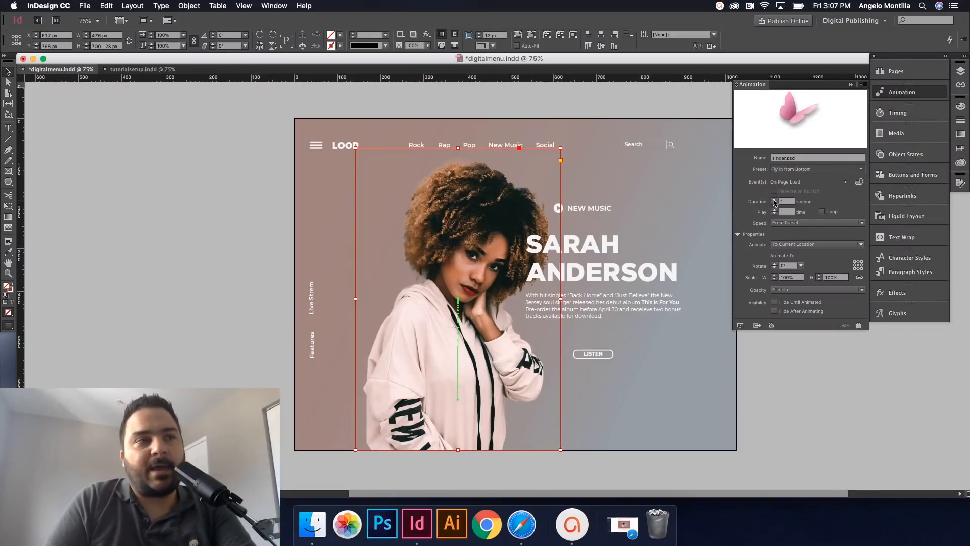
pyautogui.moveTo(747, 197)
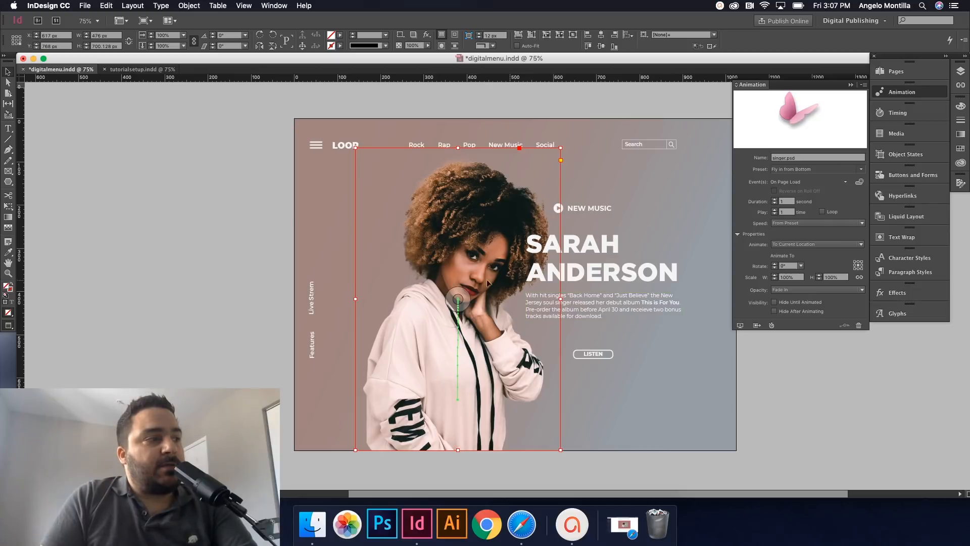
pyautogui.moveTo(462, 404)
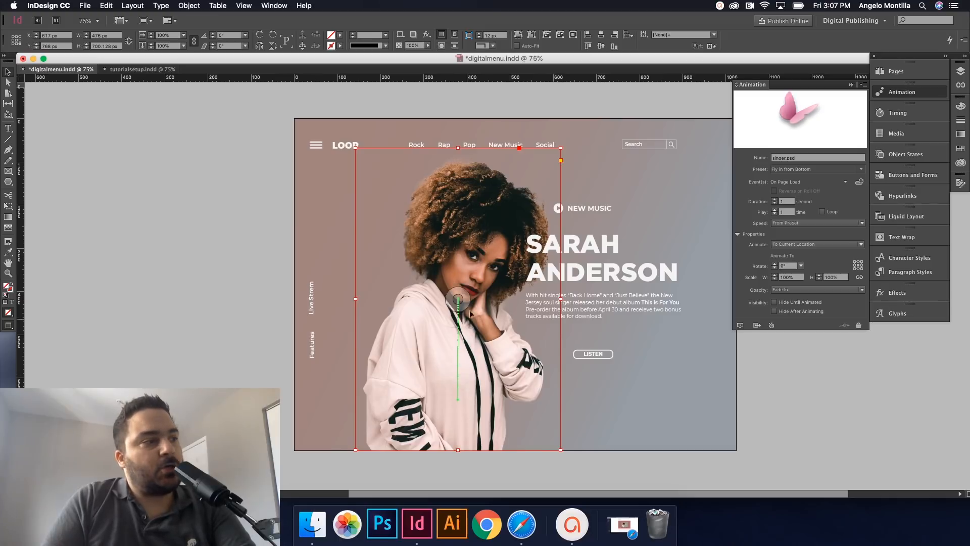
pyautogui.moveTo(471, 327)
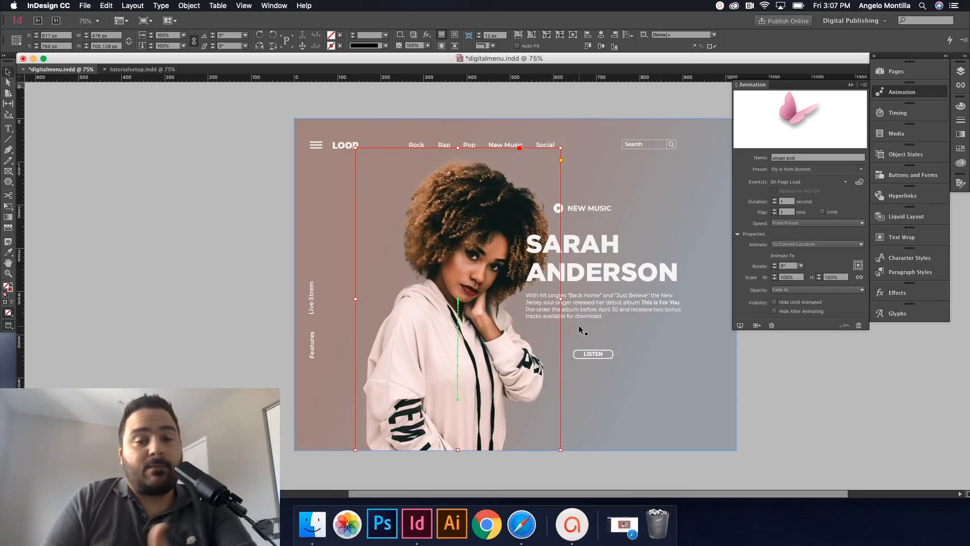
pyautogui.moveTo(740, 325)
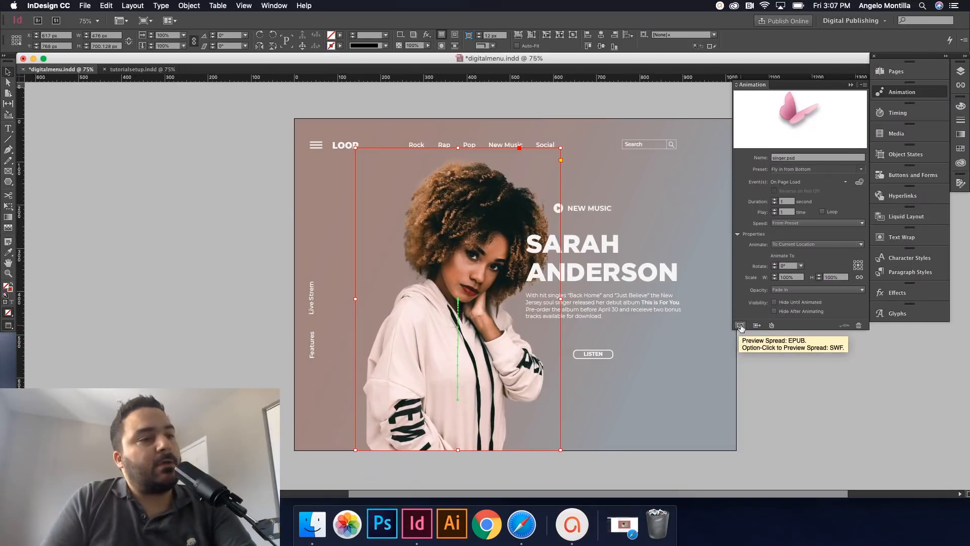
pyautogui.click(741, 325)
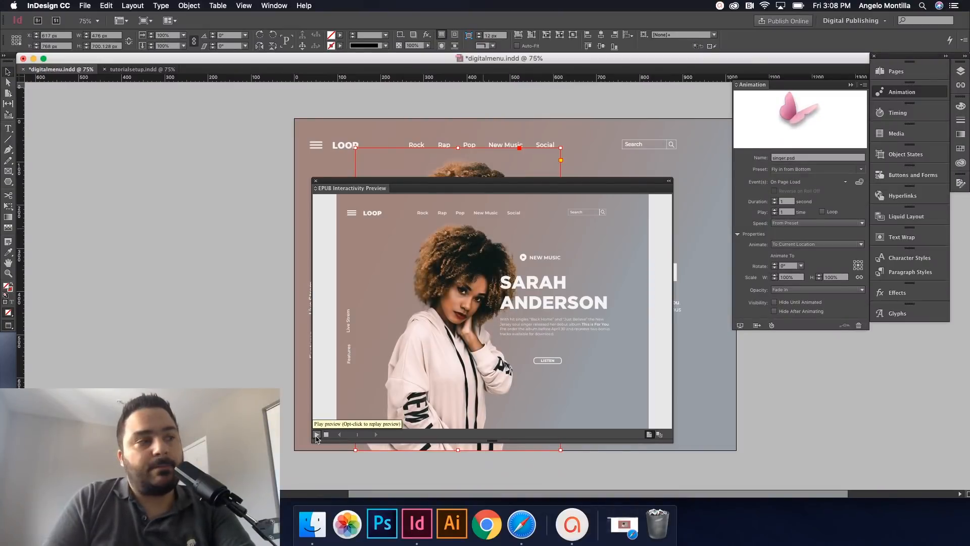
pyautogui.click(315, 433)
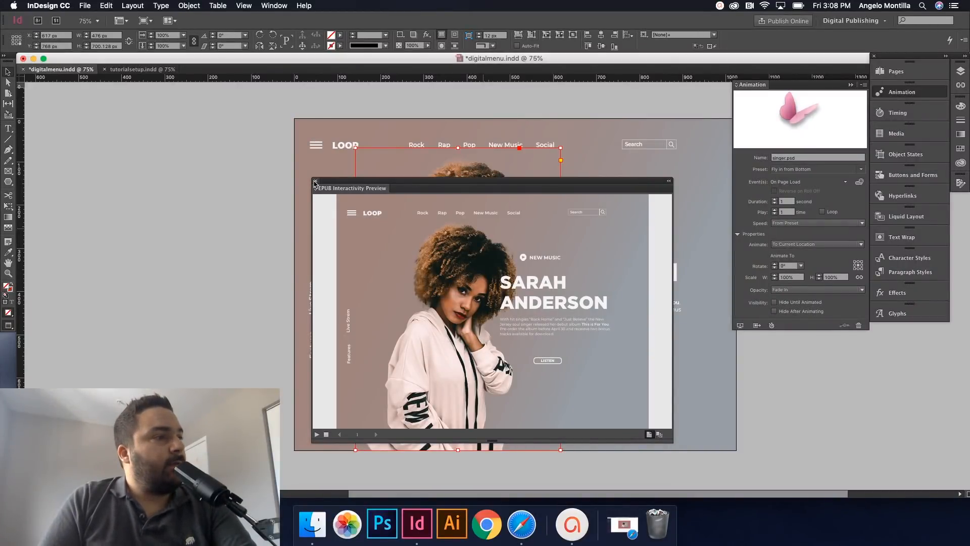
pyautogui.click(315, 181)
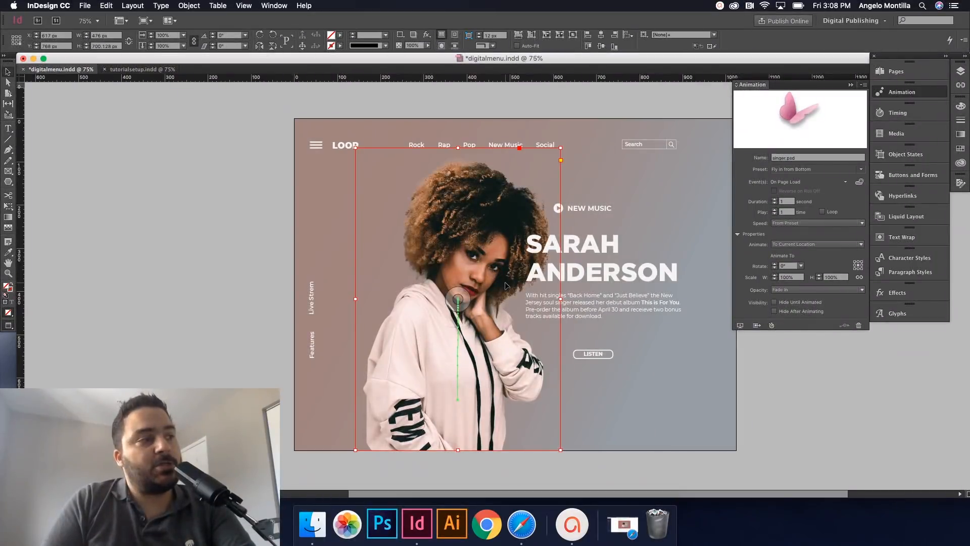
pyautogui.click(603, 258)
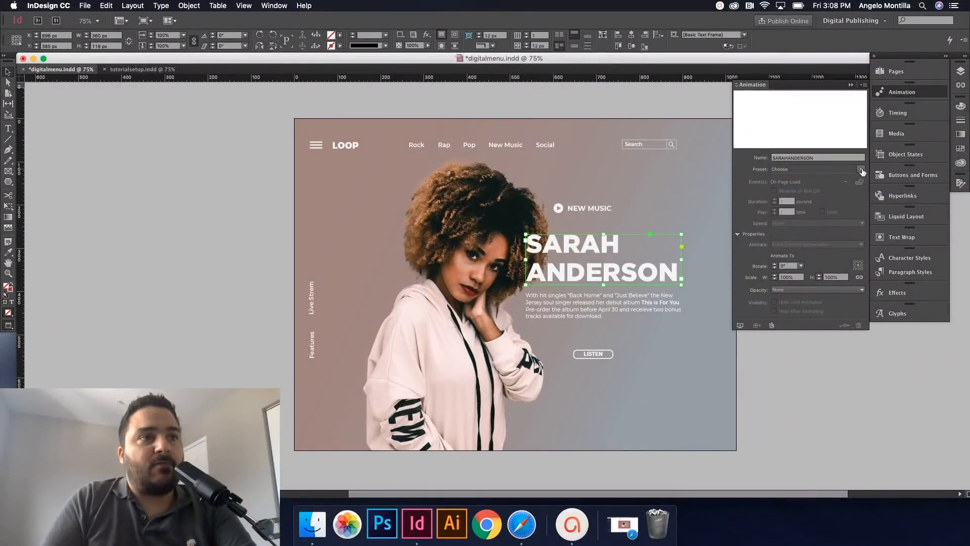
pyautogui.click(861, 169)
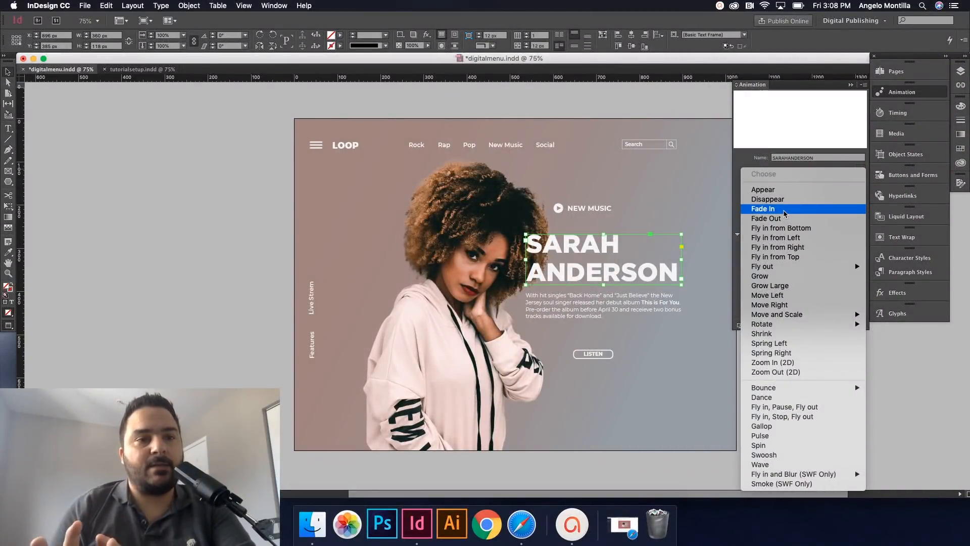
pyautogui.click(763, 208)
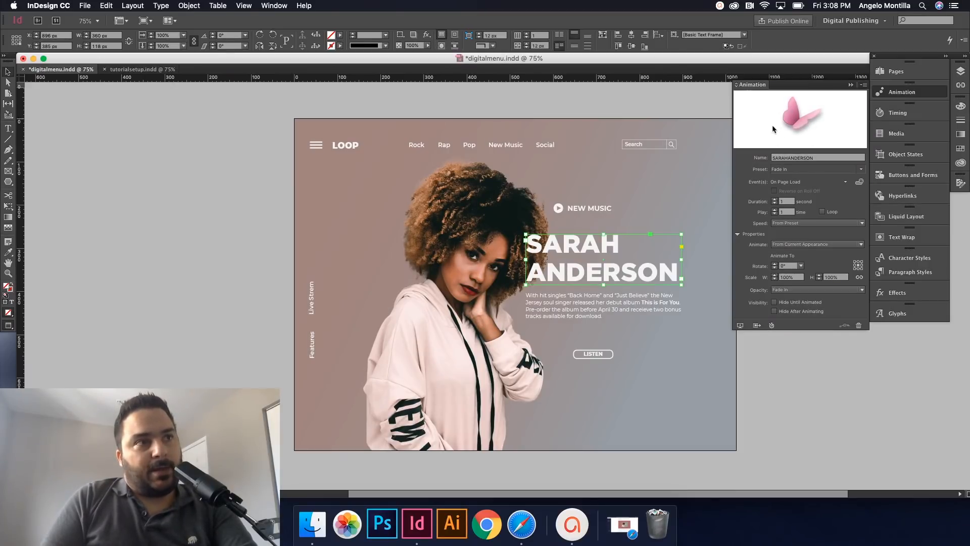
pyautogui.moveTo(740, 326)
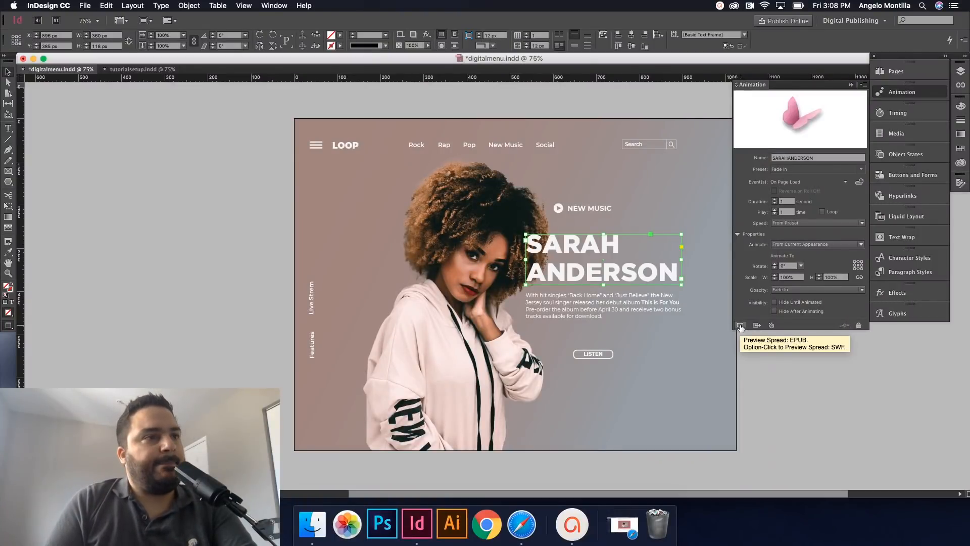
pyautogui.click(739, 326)
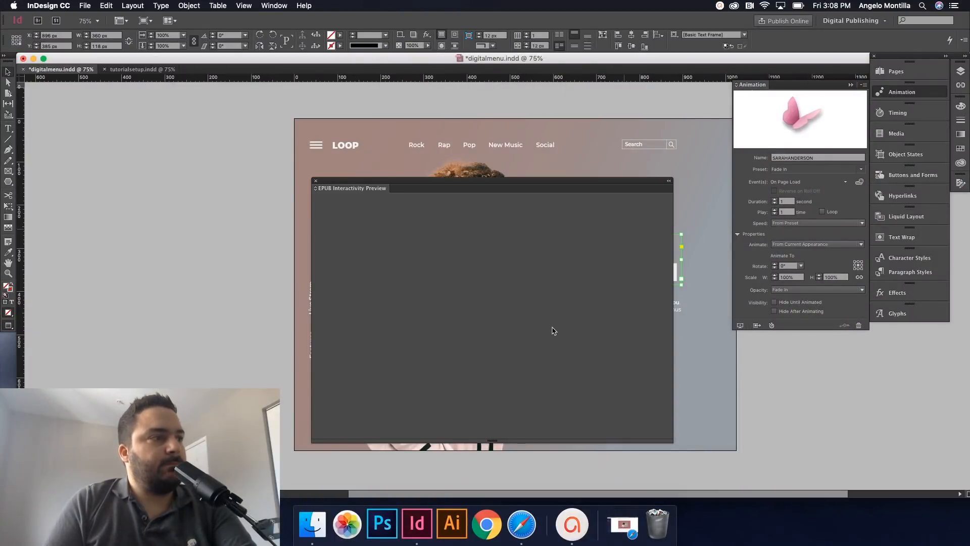
pyautogui.click(316, 434)
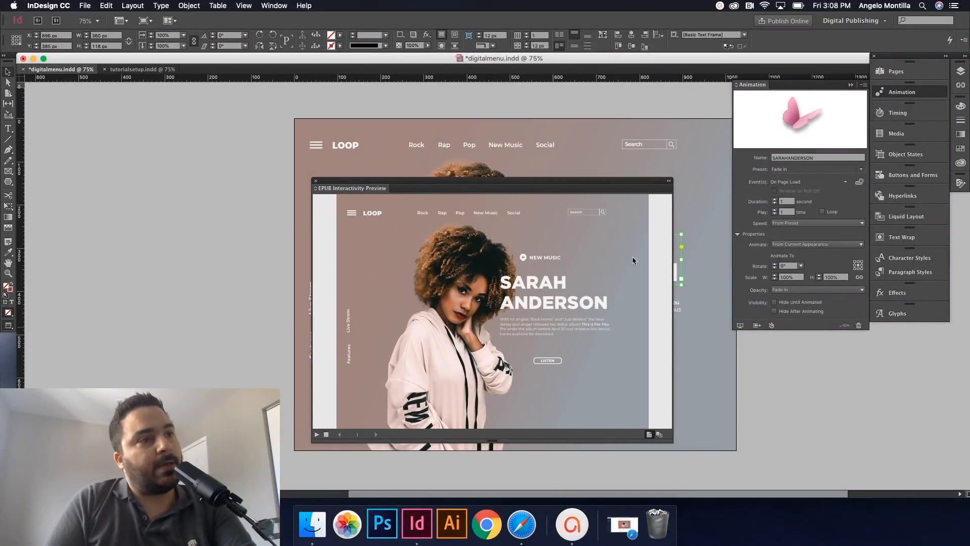
pyautogui.moveTo(616, 244)
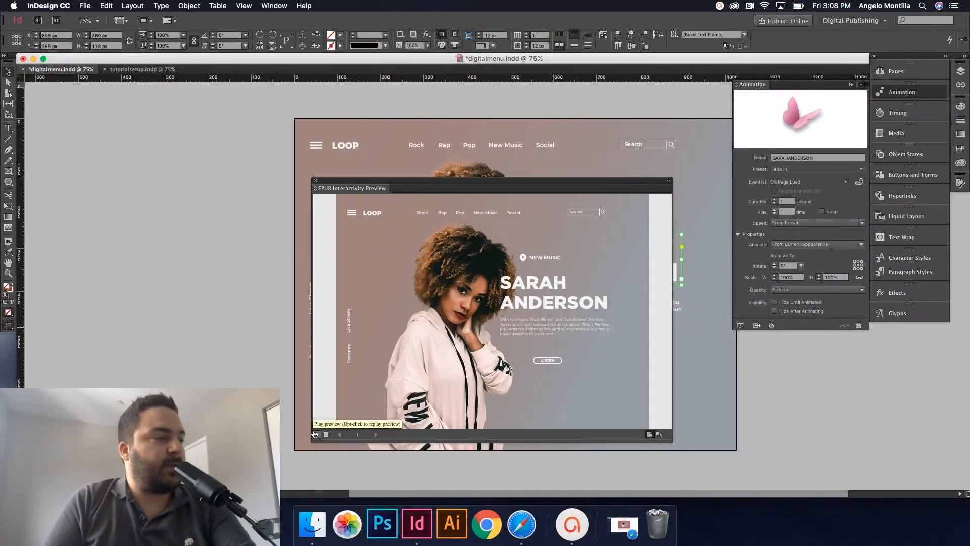
pyautogui.click(316, 435)
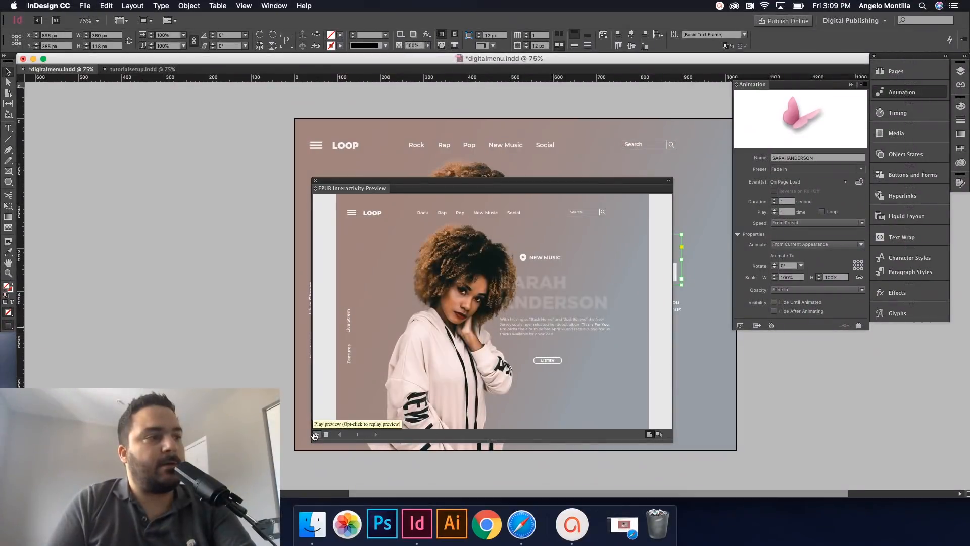
pyautogui.click(315, 435)
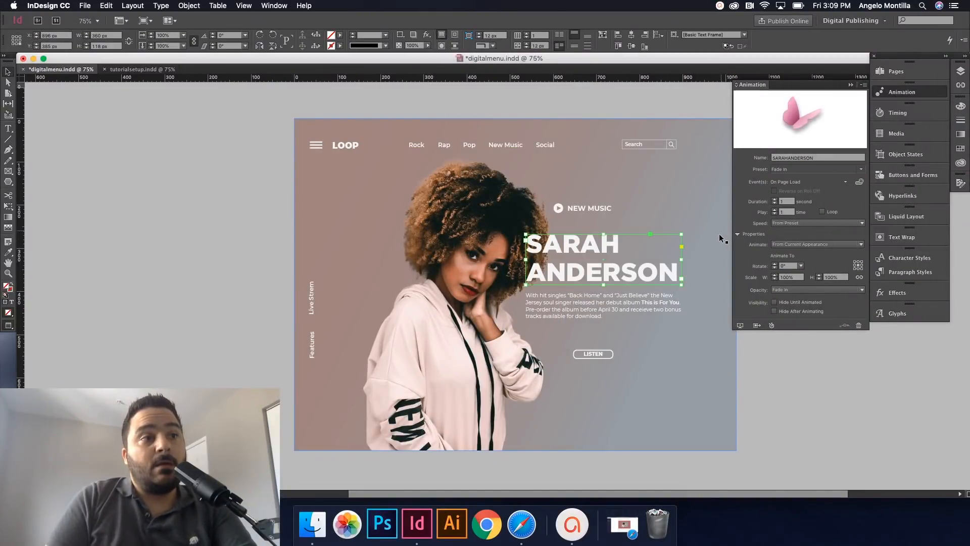
pyautogui.click(458, 299)
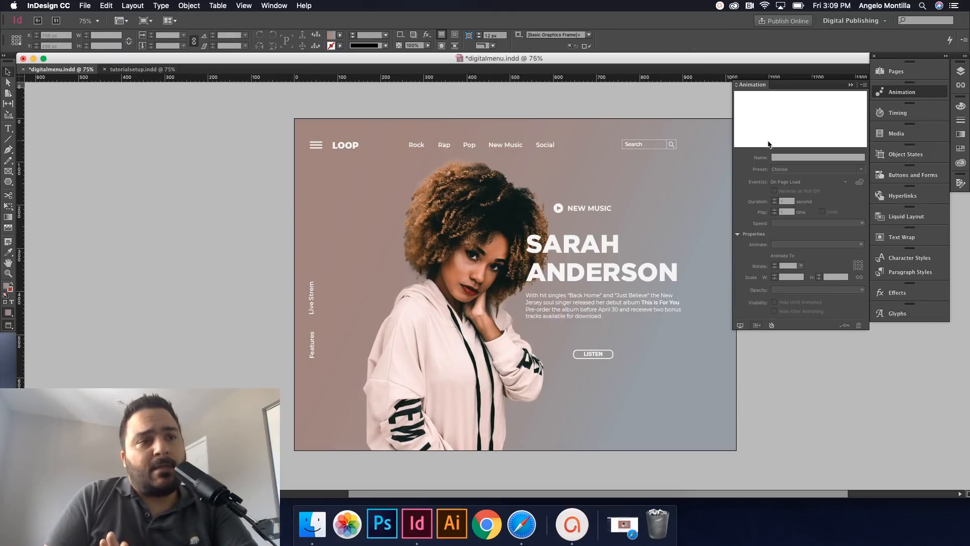
pyautogui.moveTo(898, 113)
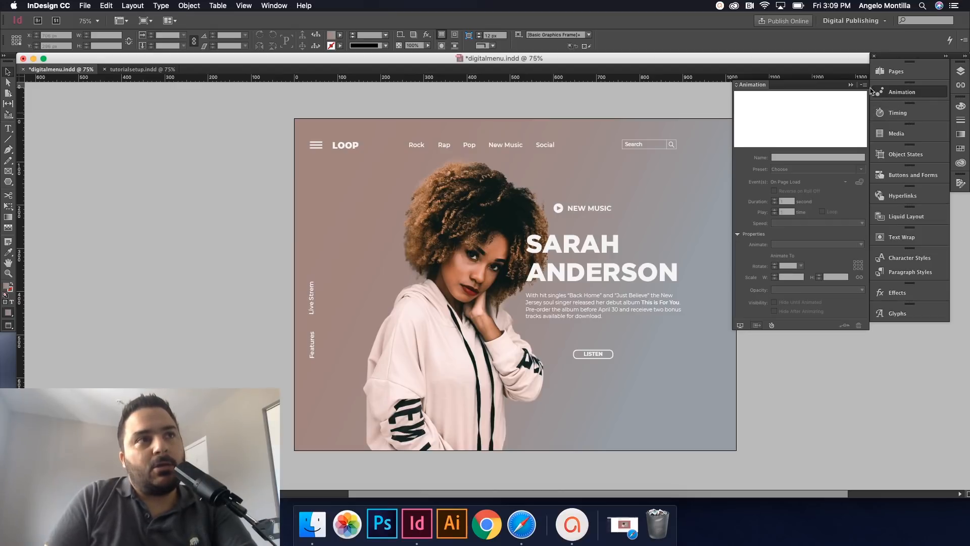
# Collapse the Animation panel to clear the page view.
pyautogui.click(901, 112)
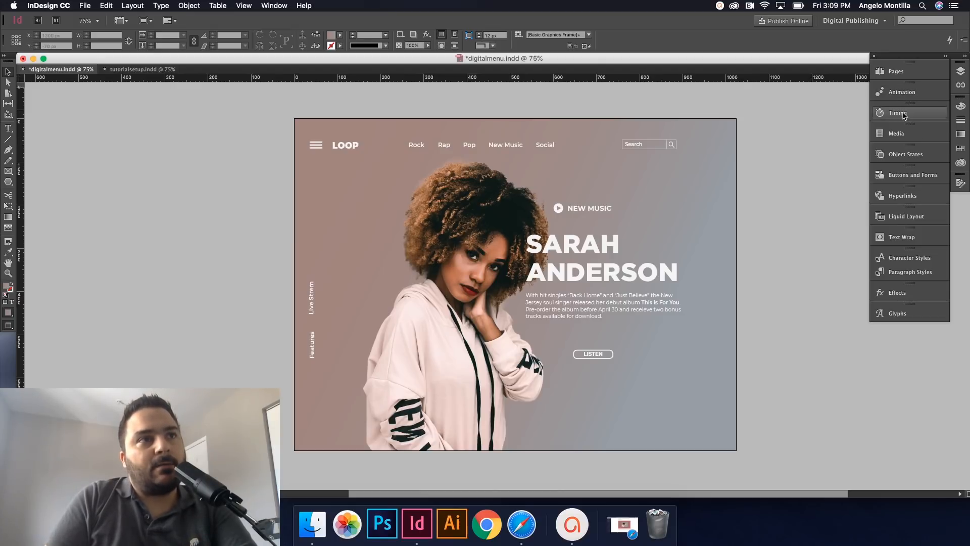
# Select singer.psd and SARAHANDERSON together in the Timing panel for linking.
pyautogui.click(897, 112)
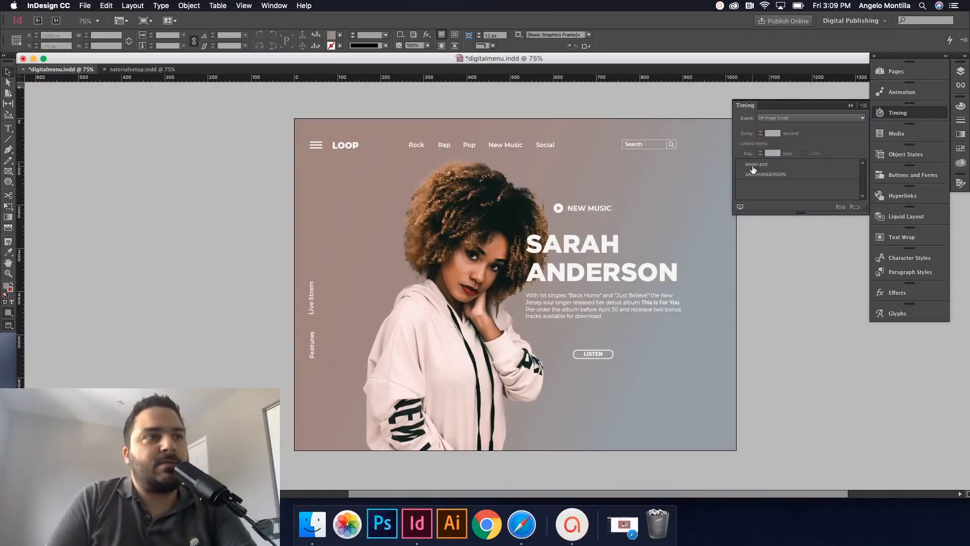
pyautogui.click(757, 163)
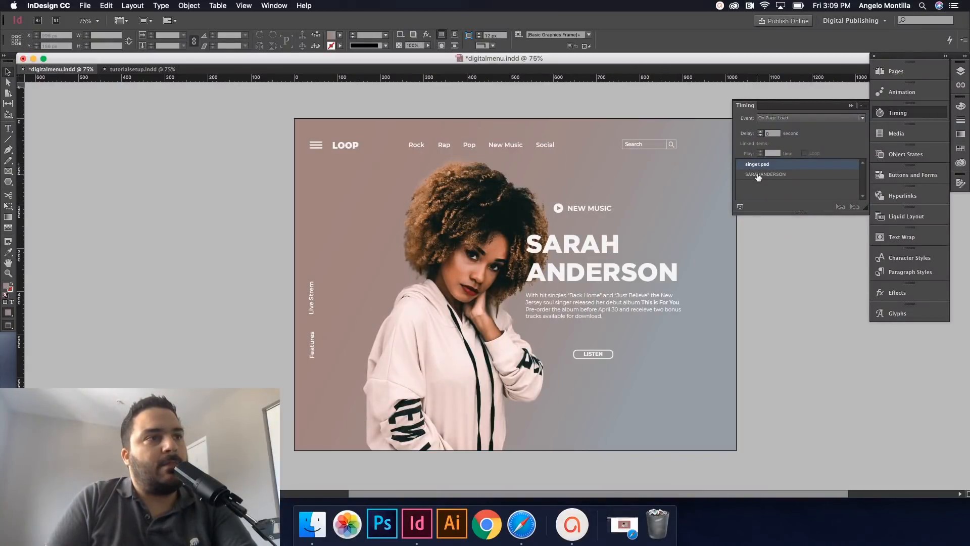
pyautogui.click(766, 174)
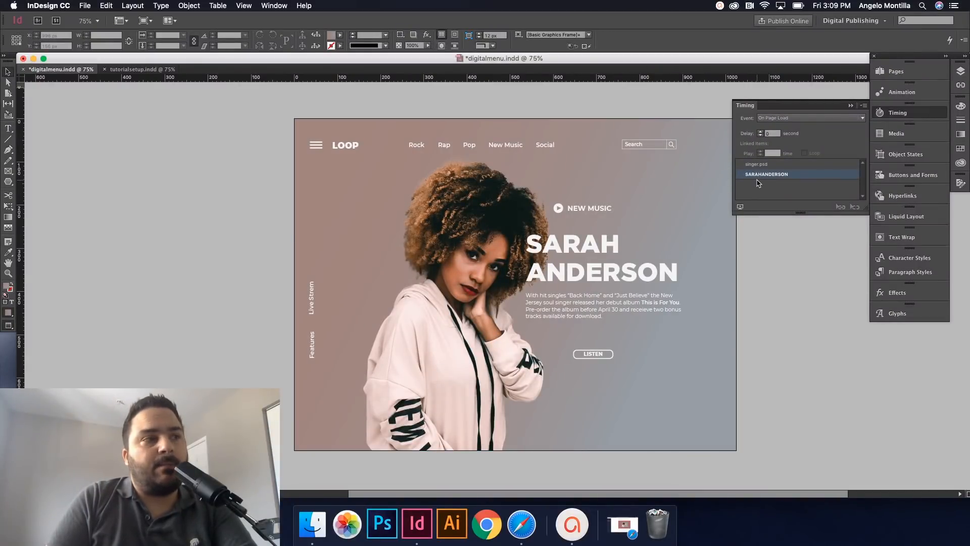
pyautogui.click(757, 163)
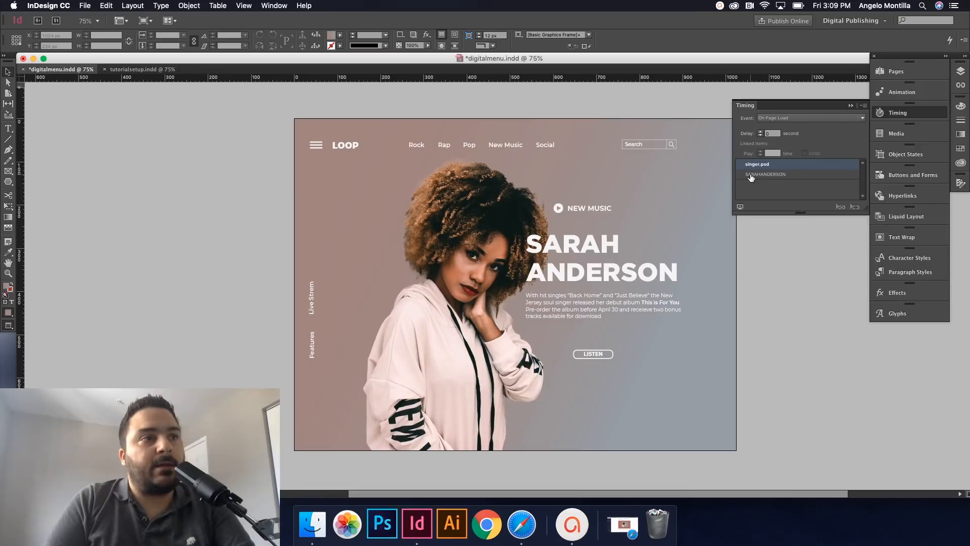
pyautogui.click(766, 174)
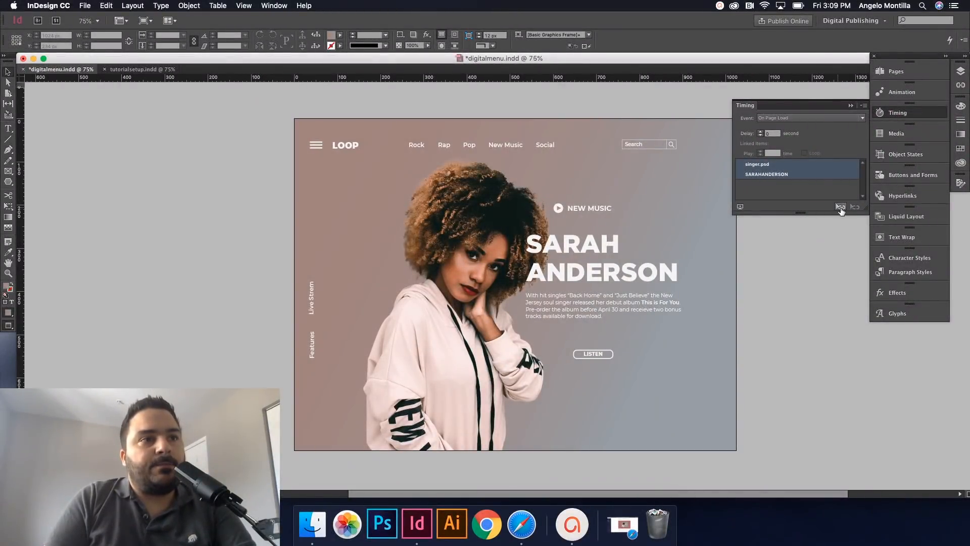
pyautogui.moveTo(840, 208)
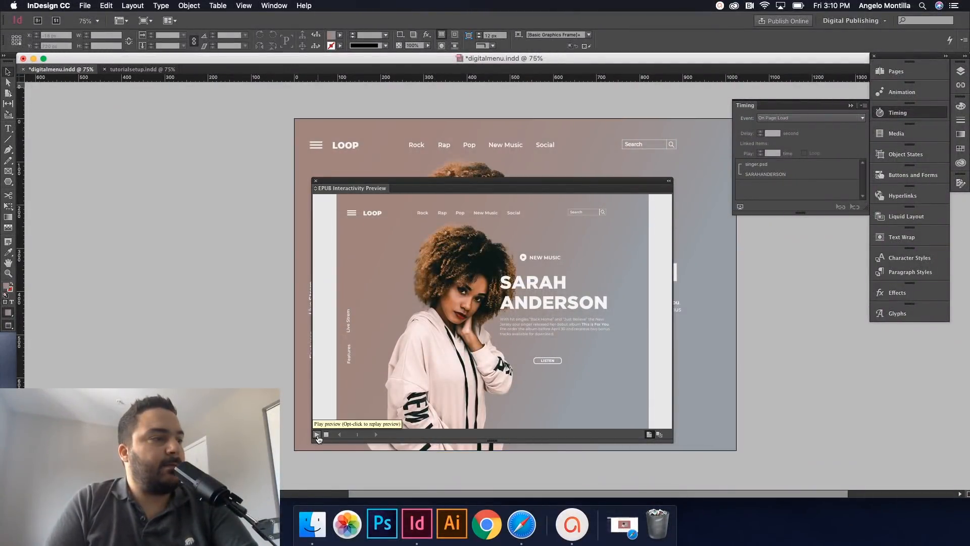
# Play the interactivity preview and pick SARAHANDERSON to give it a short delay.
pyautogui.click(317, 433)
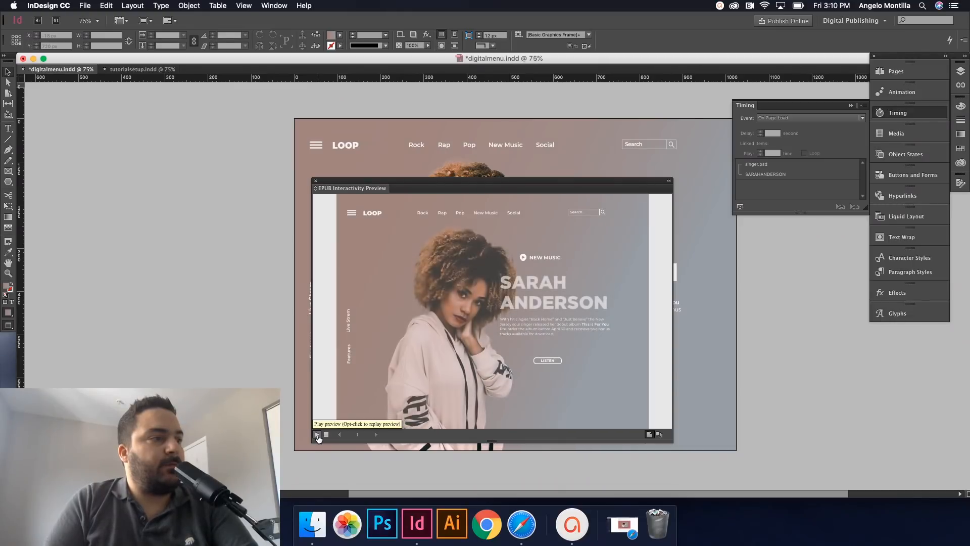
pyautogui.click(316, 435)
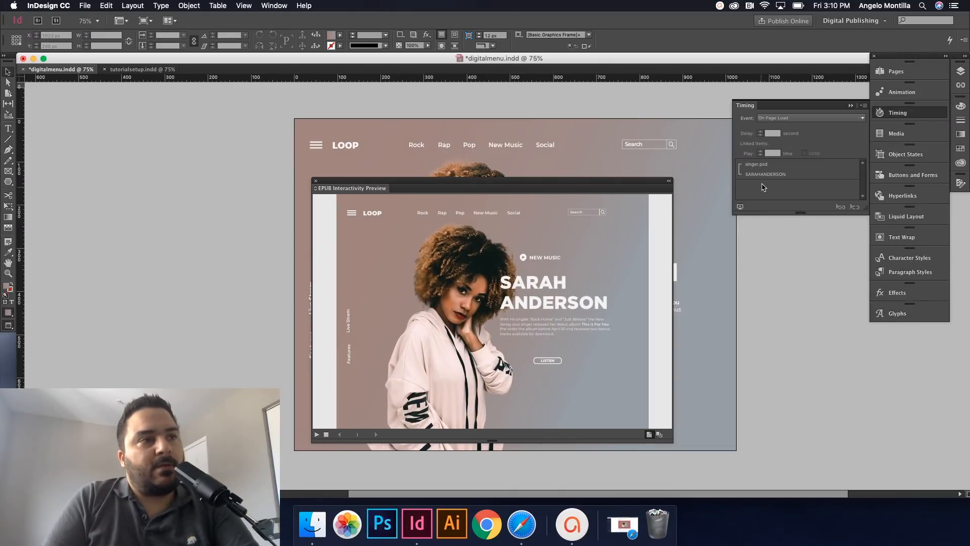
pyautogui.click(766, 174)
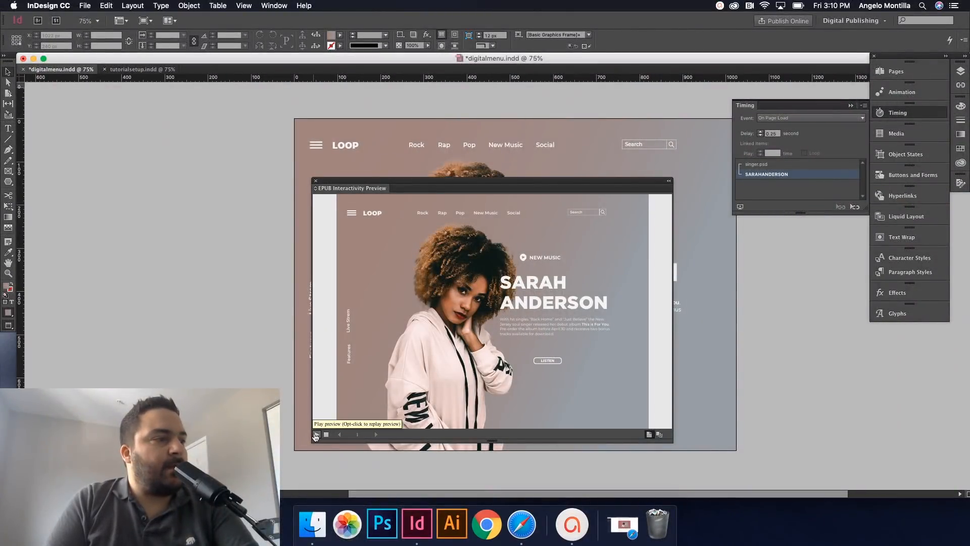
# Replay the preview several times to check the delayed, linked animations.
pyautogui.click(315, 435)
pyautogui.write('0.5')
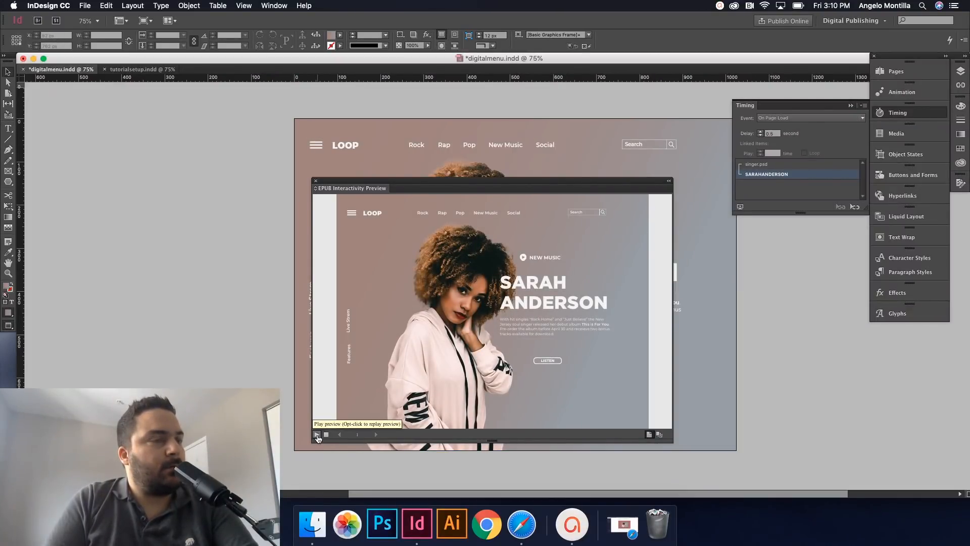
pyautogui.click(316, 434)
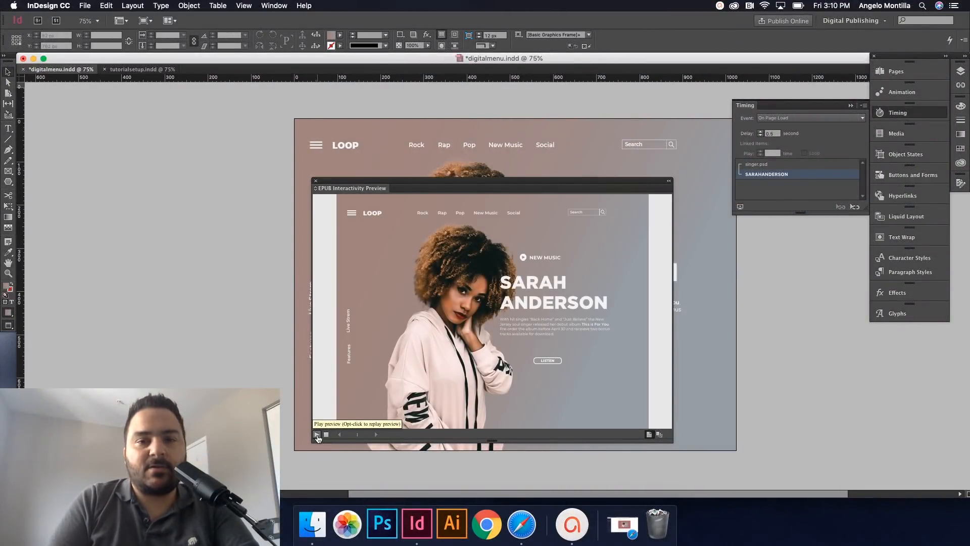
pyautogui.click(316, 434)
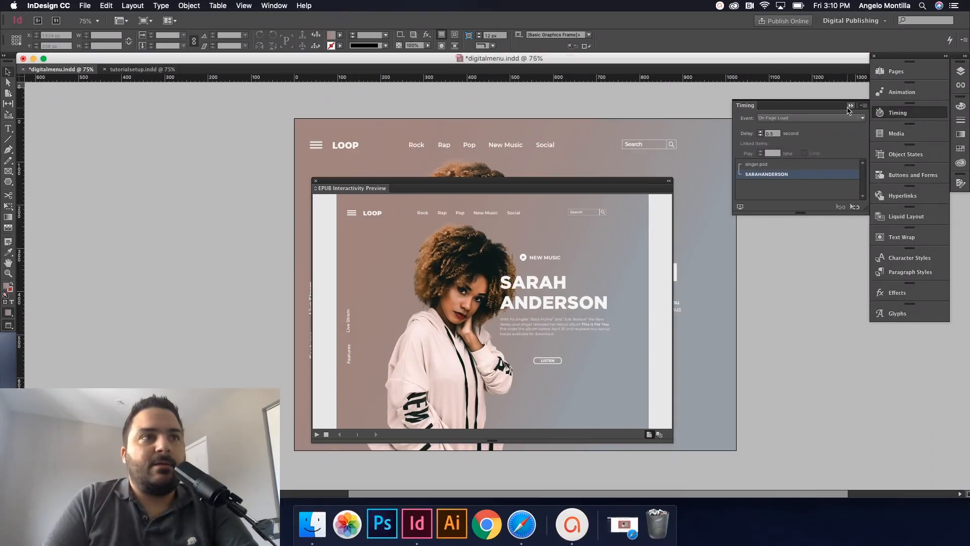
# Collapse the Timing panel and return to the plain page layout.
pyautogui.click(850, 105)
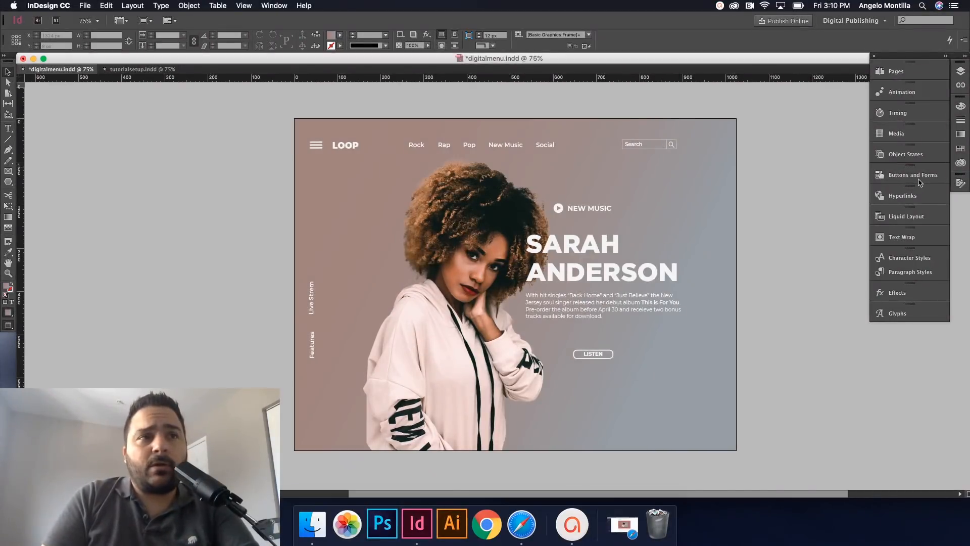
pyautogui.click(911, 175)
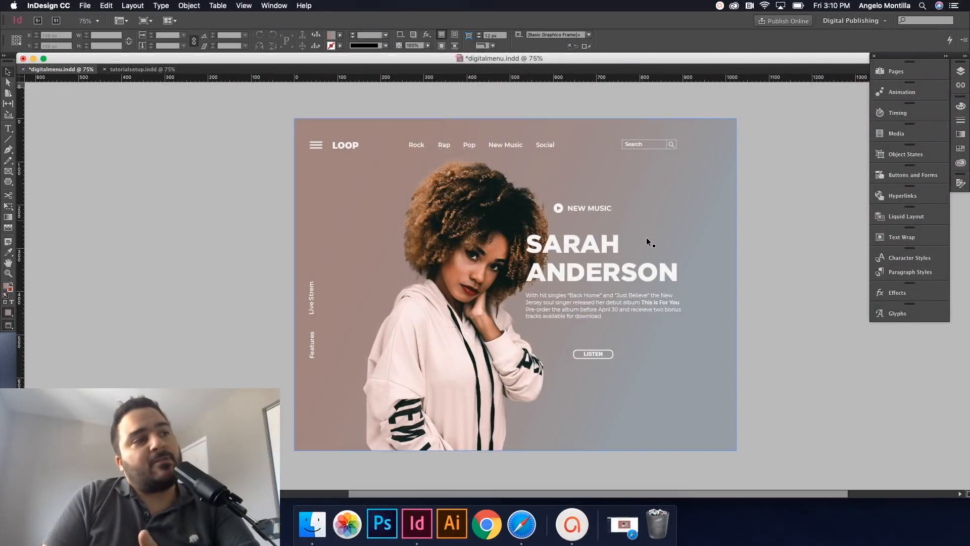
pyautogui.moveTo(782, 21)
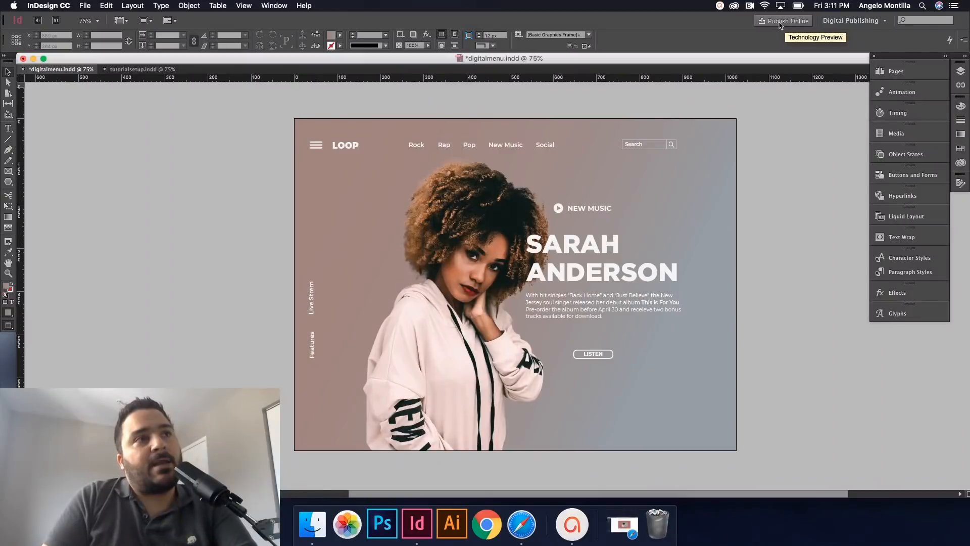
# Publish the document online, keeping the title digital test.
pyautogui.click(783, 20)
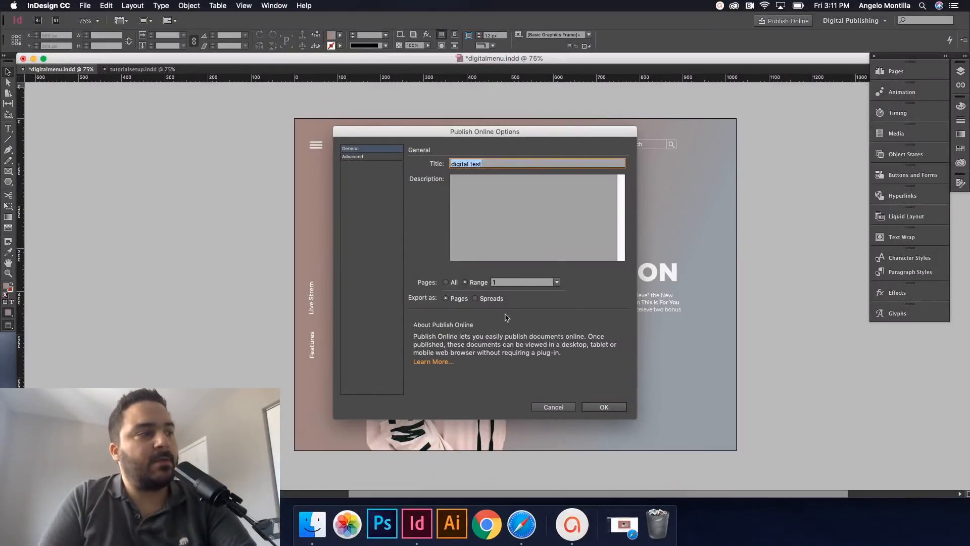
pyautogui.click(465, 282)
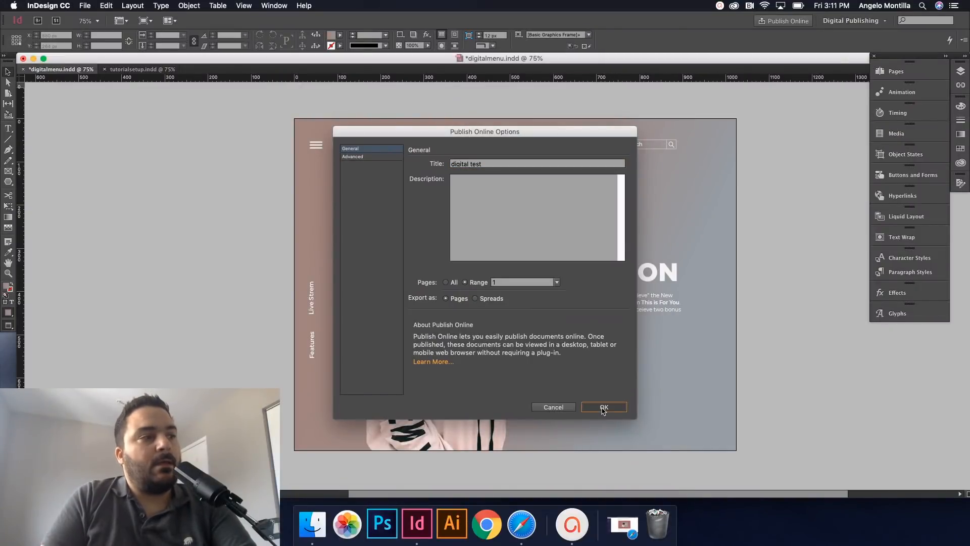
pyautogui.click(603, 407)
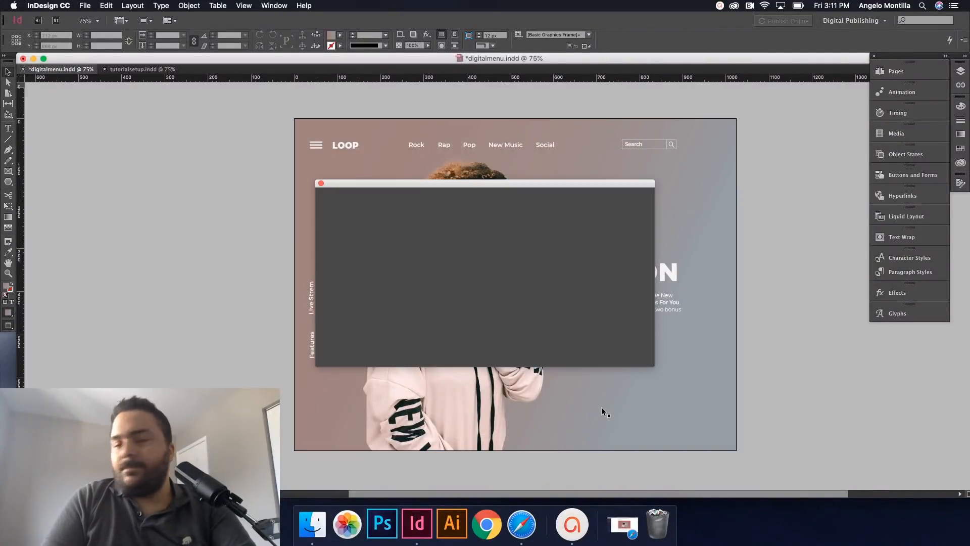
pyautogui.moveTo(276, 161)
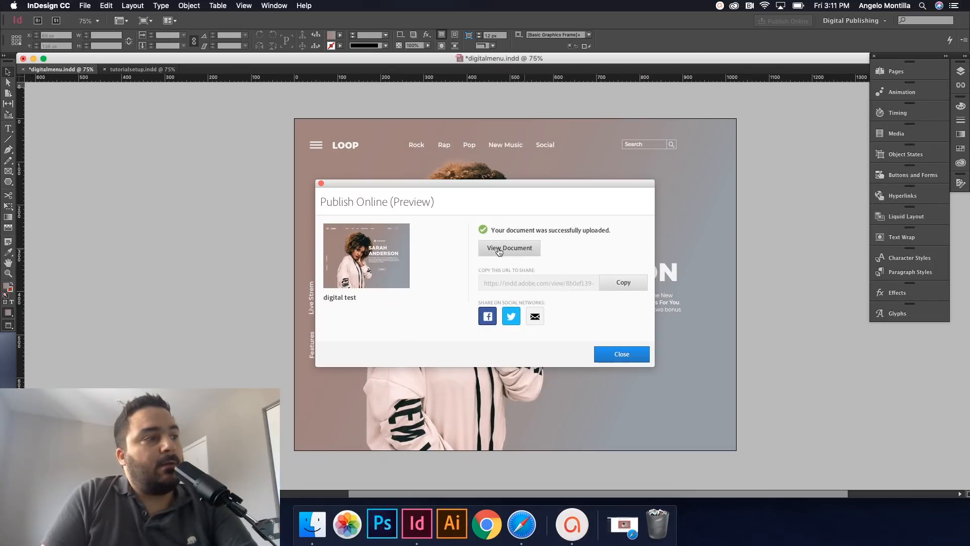
# View the published digital test document in Safari.
pyautogui.click(510, 247)
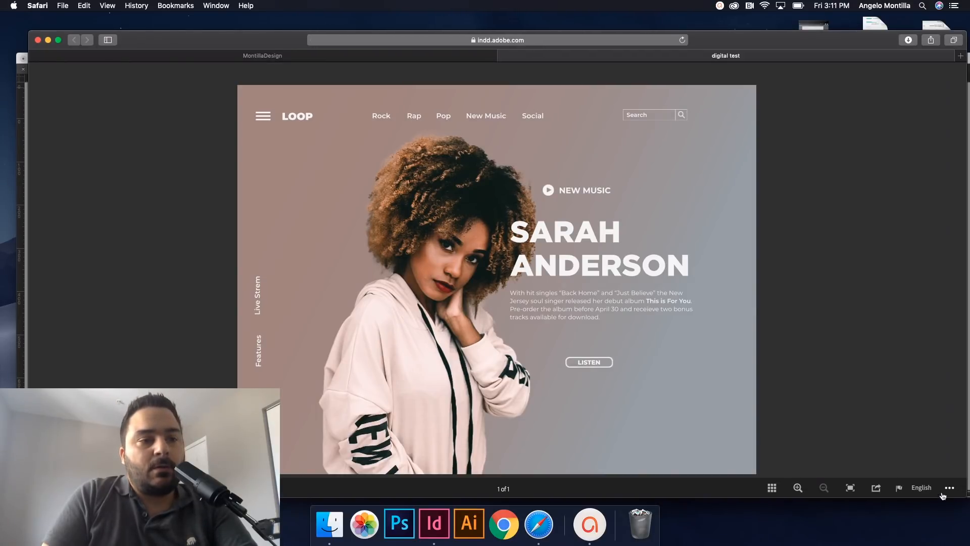
# Check the Share Publication link, then bring up the viewer's more-options menu.
pyautogui.click(876, 488)
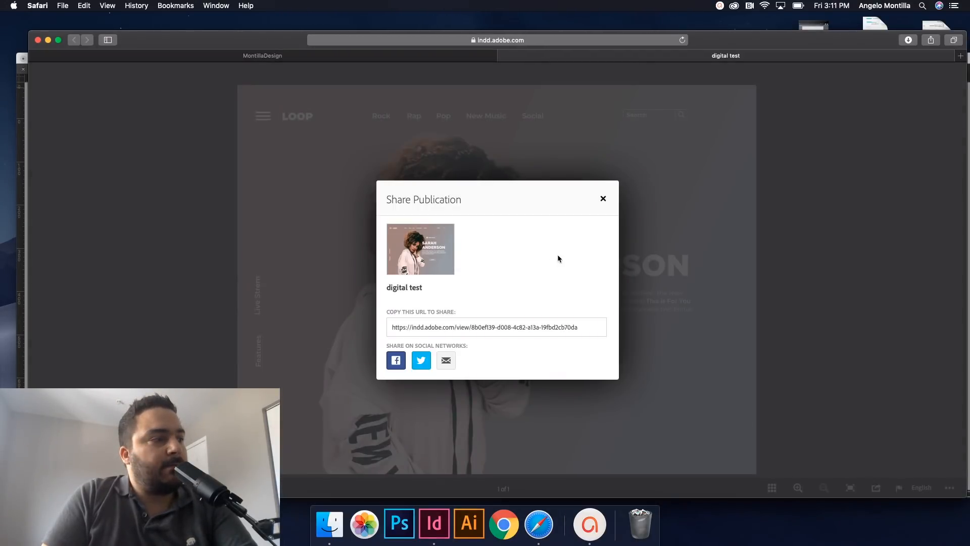
pyautogui.click(602, 200)
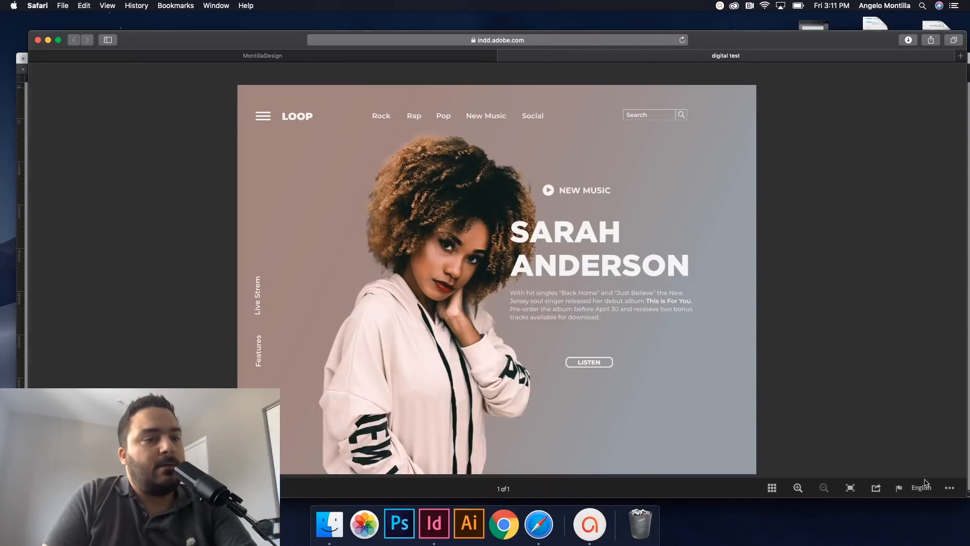
pyautogui.click(949, 487)
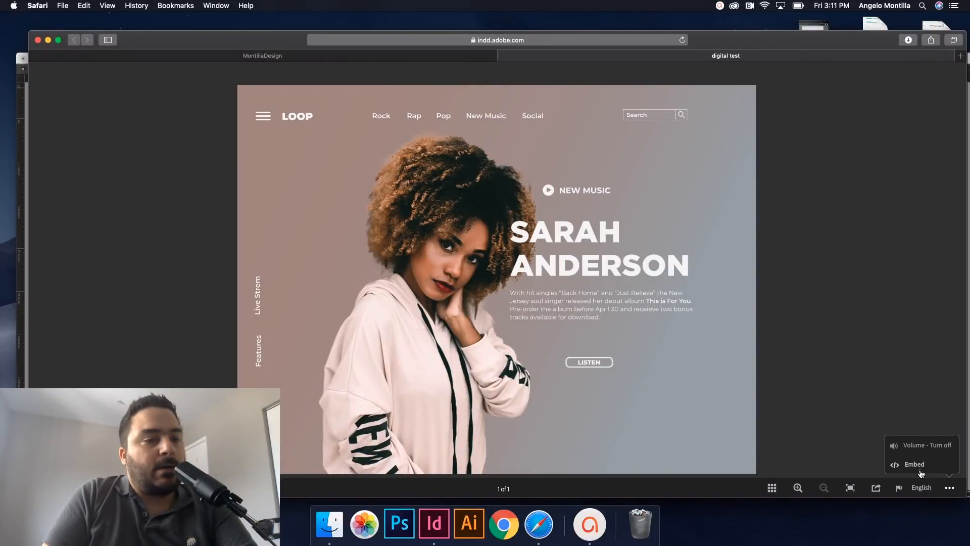
# Choose Embed to show the iframe embed code for the page.
pyautogui.click(914, 464)
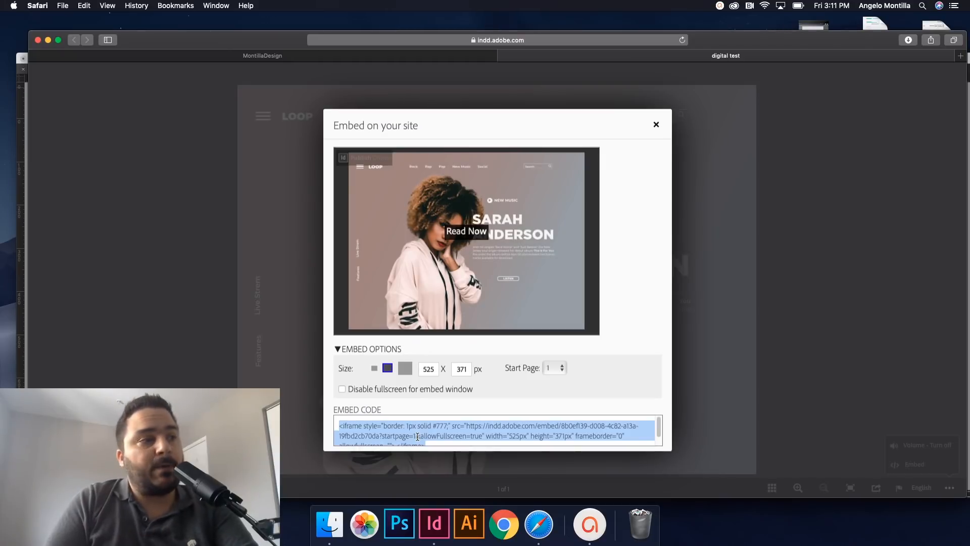
pyautogui.moveTo(419, 358)
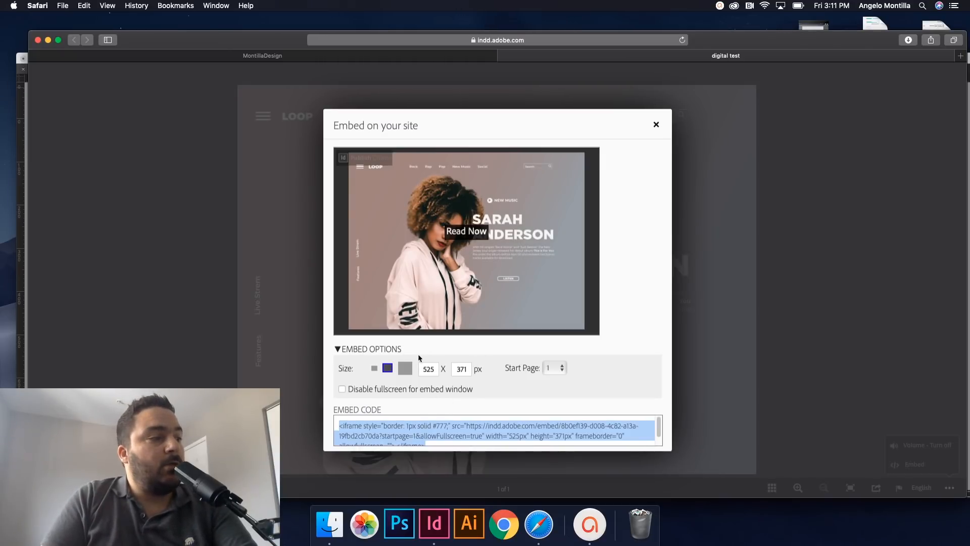